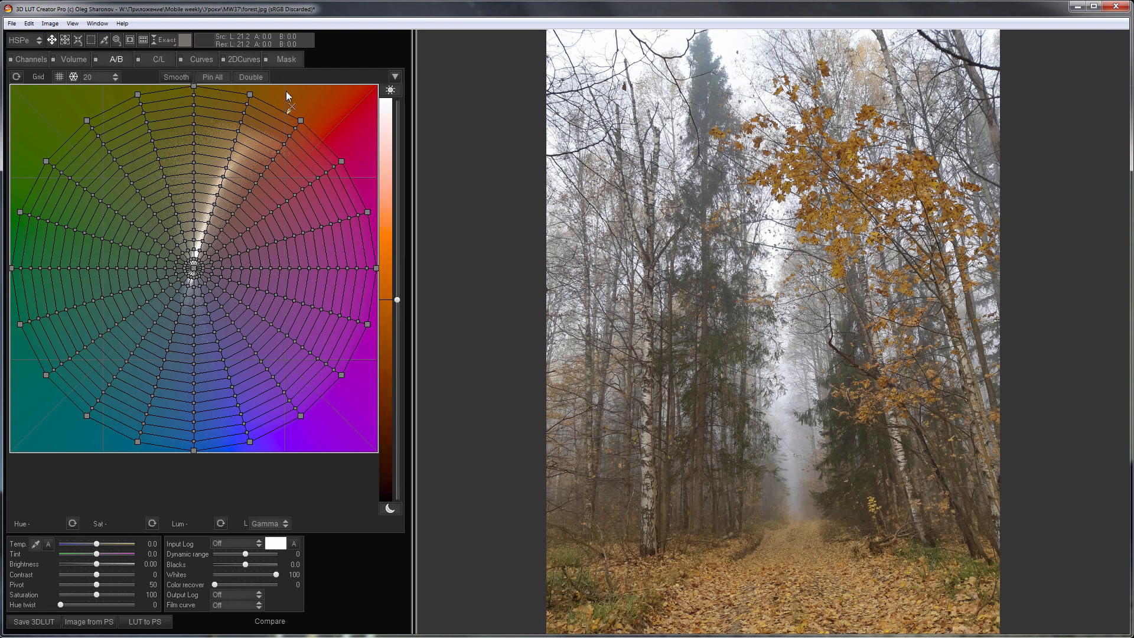
# Set the Mask Destination to To Image Input so the mask acts first in the chain
pyautogui.click(286, 59)
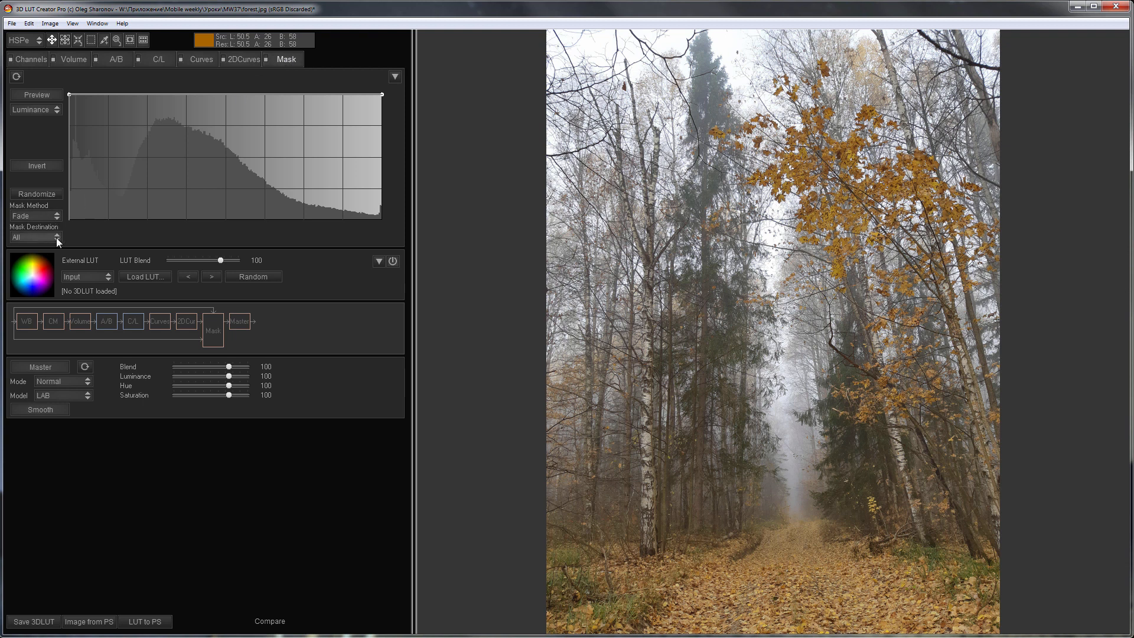
pyautogui.click(35, 237)
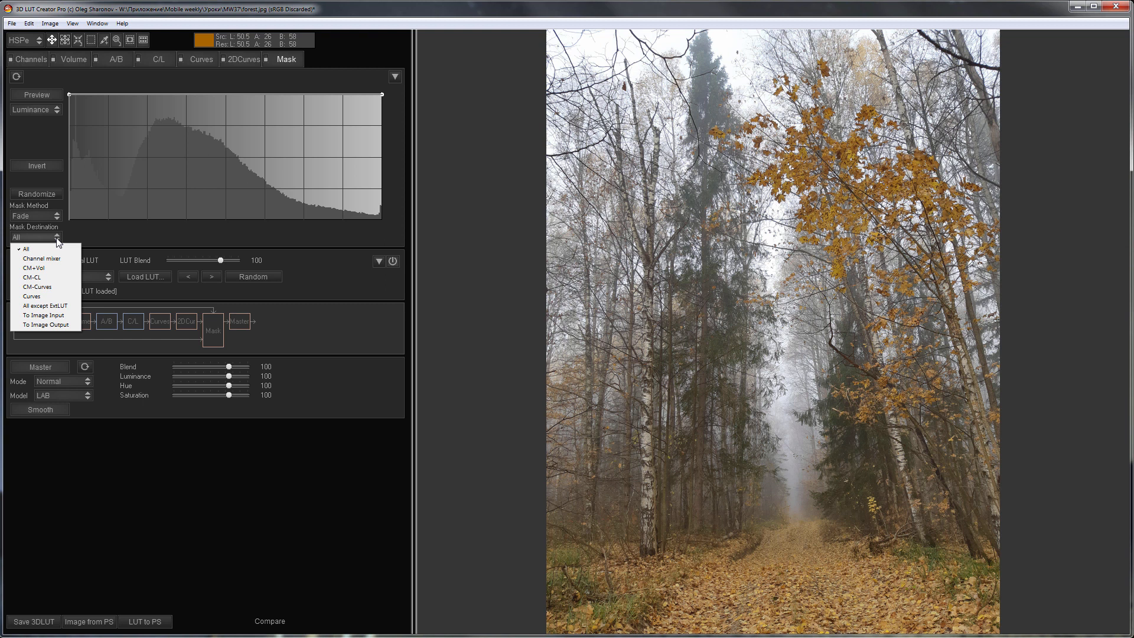
pyautogui.click(43, 315)
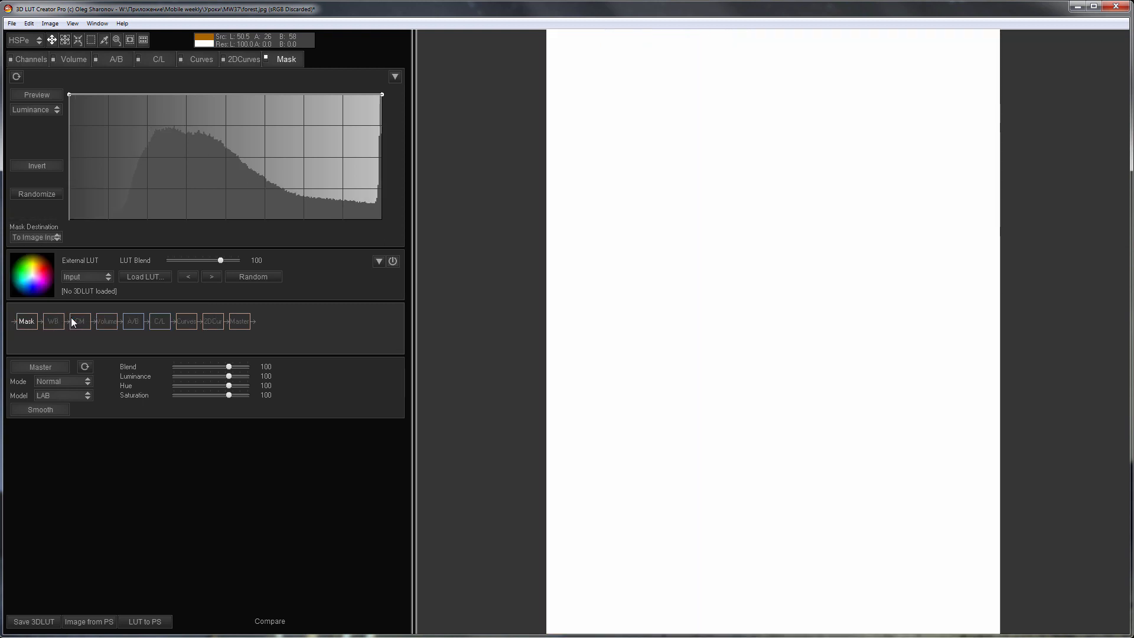
# Pull the mask curve's bright endpoint to zero so the luminance mask is fully inverted
pyautogui.moveTo(381, 95); pyautogui.dragTo(382, 124)
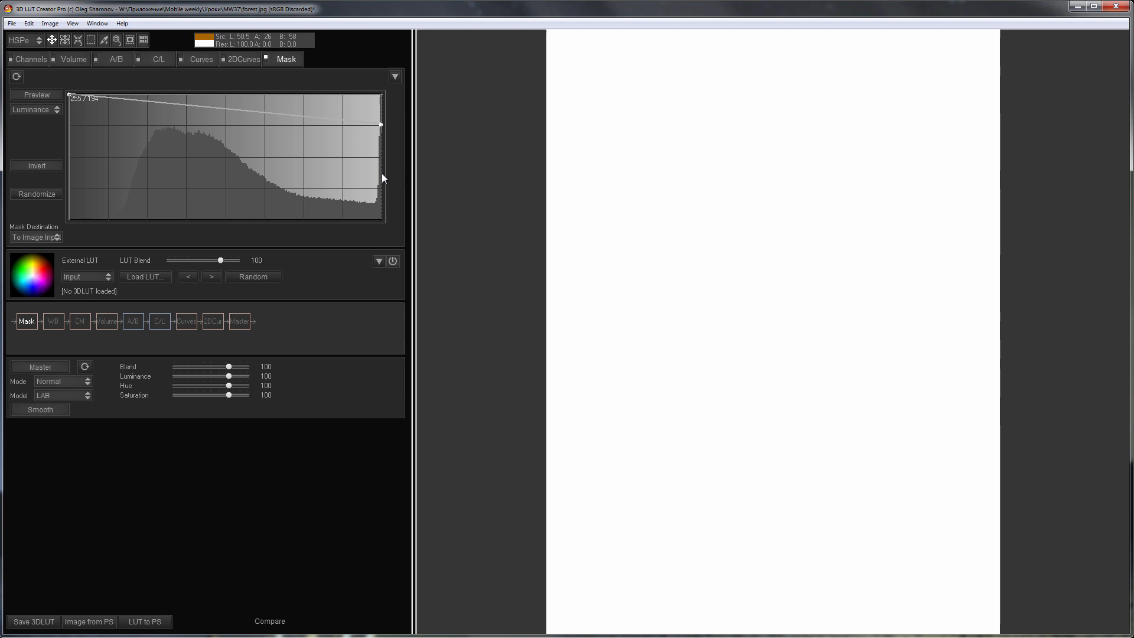
pyautogui.moveTo(381, 124); pyautogui.dragTo(382, 219)
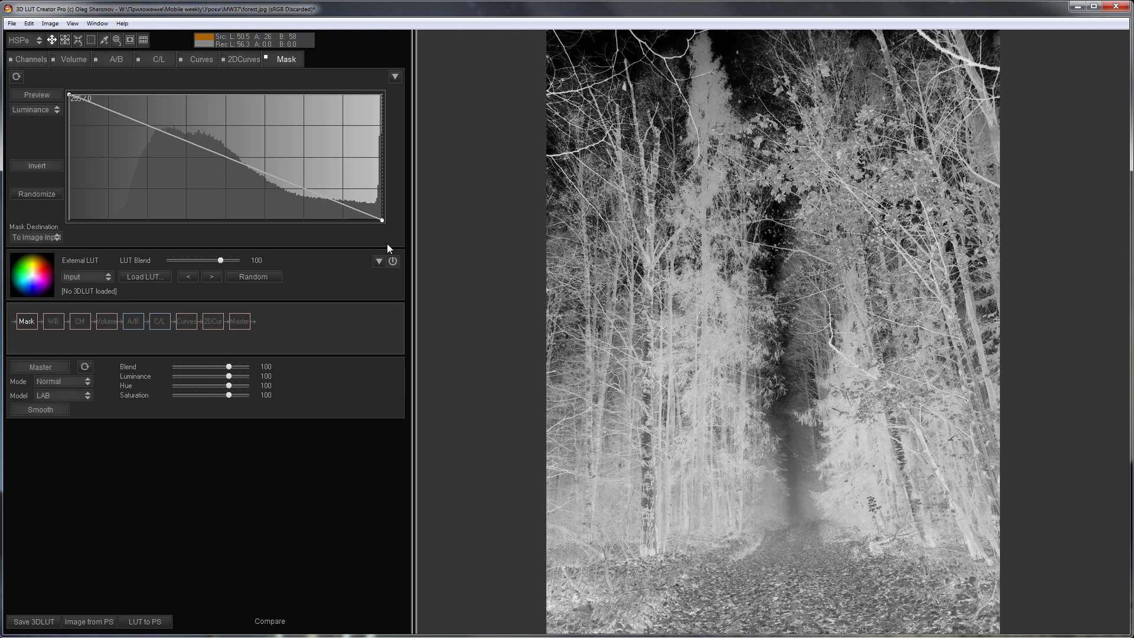
pyautogui.moveTo(95, 386)
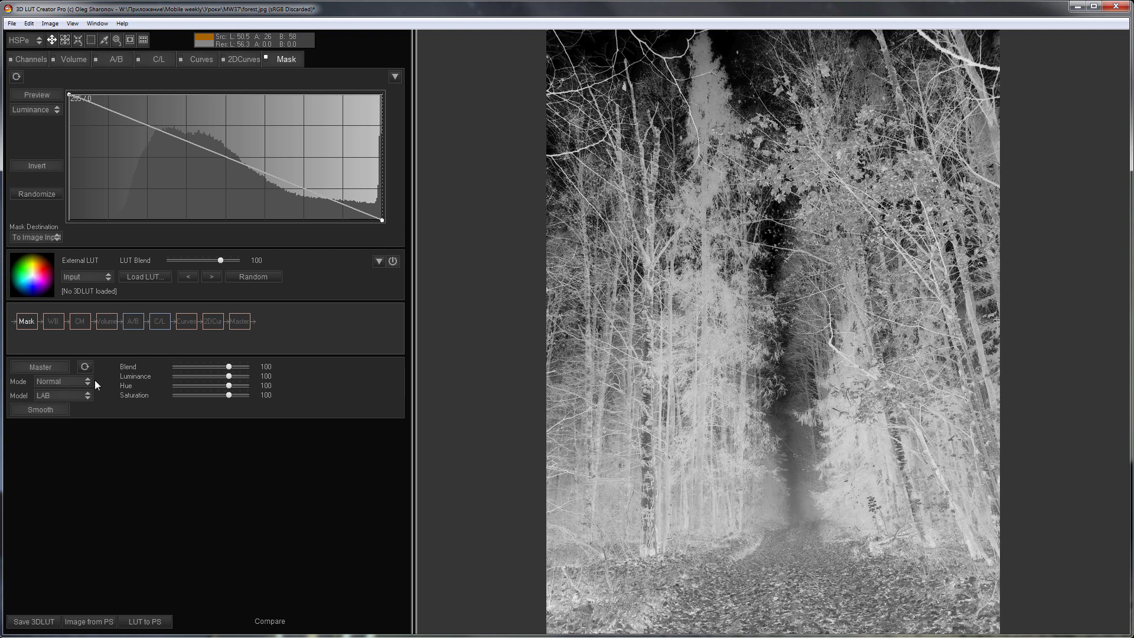
# Set the Master blend mode to Soft Light to soften and haze the forest
pyautogui.click(61, 381)
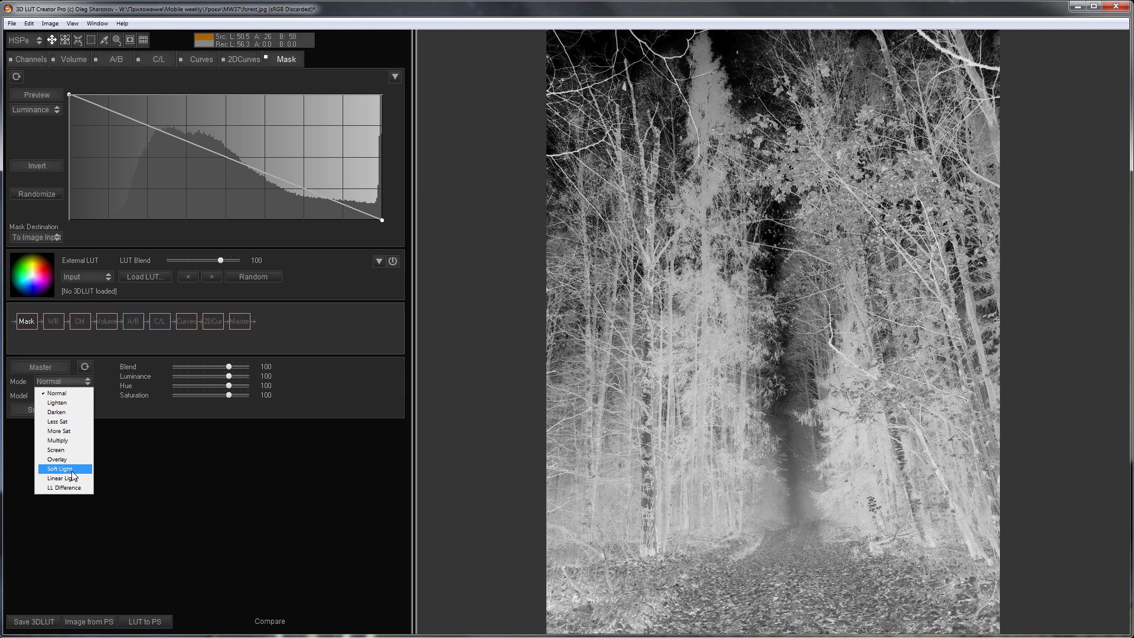
pyautogui.click(59, 469)
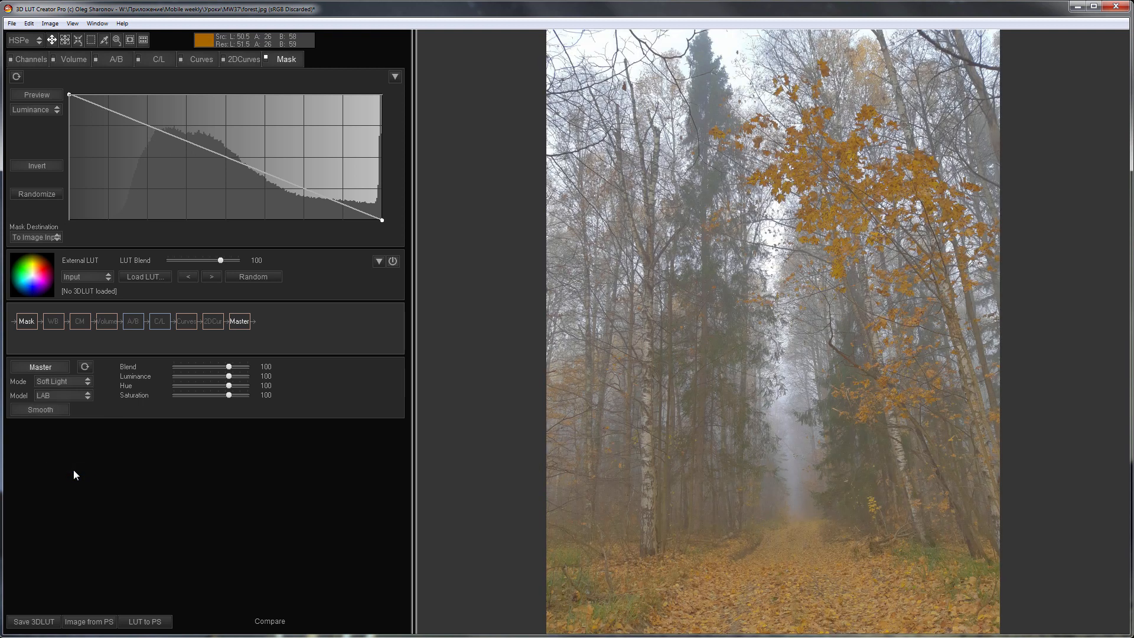
pyautogui.click(268, 621)
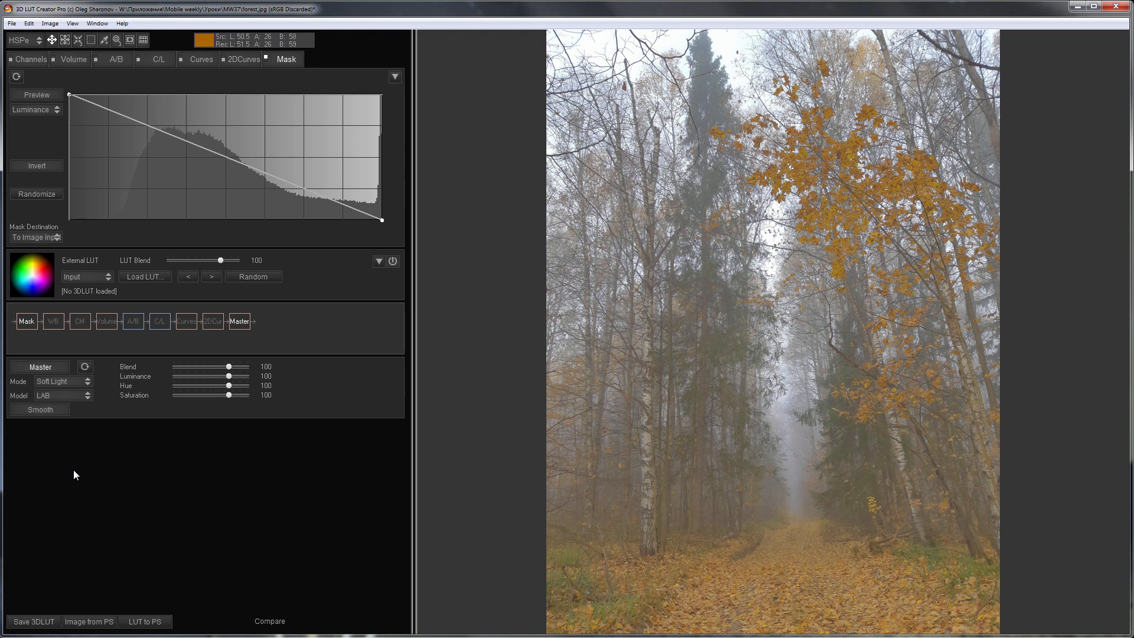
pyautogui.moveTo(28, 31)
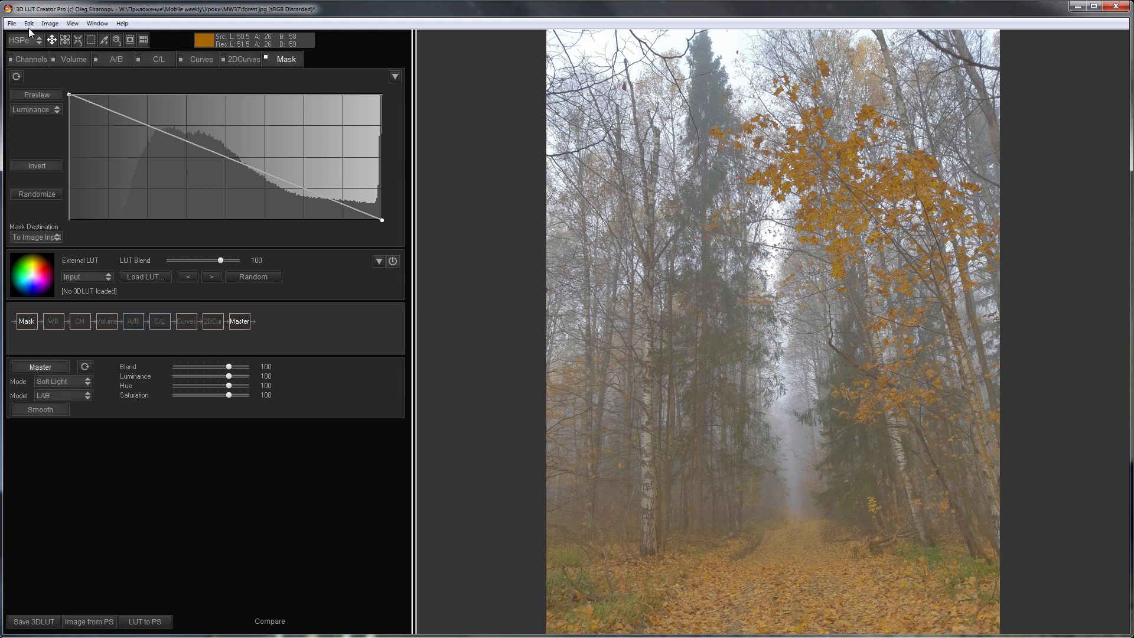
# Compile the Soft Light grade into the External LUT slot and begin a new mask stage
pyautogui.click(28, 24)
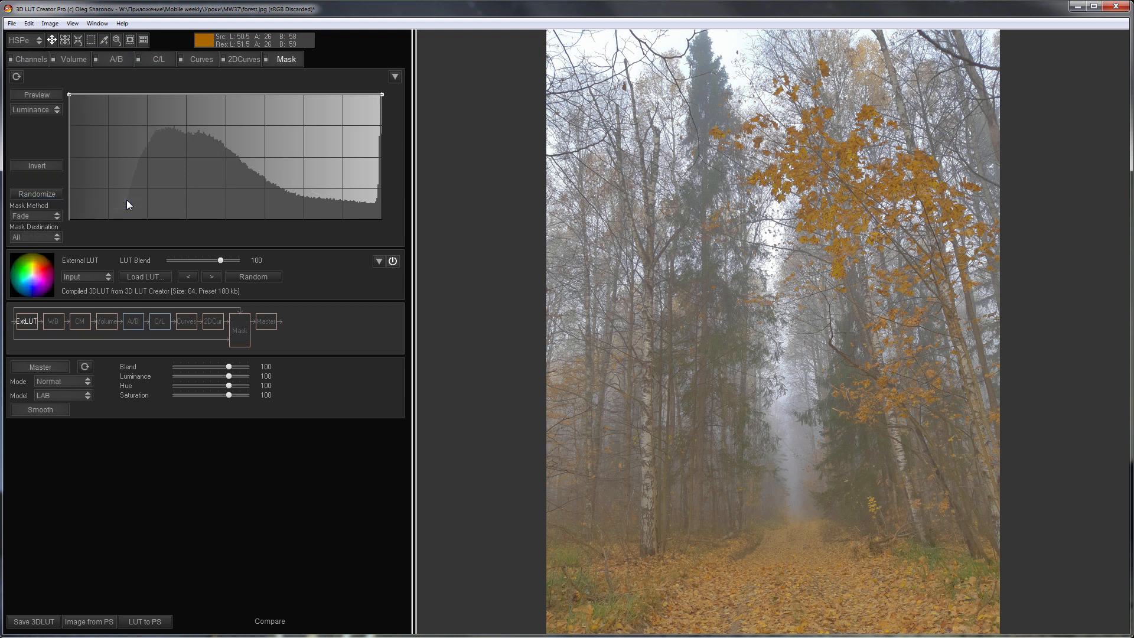
pyautogui.click(34, 109)
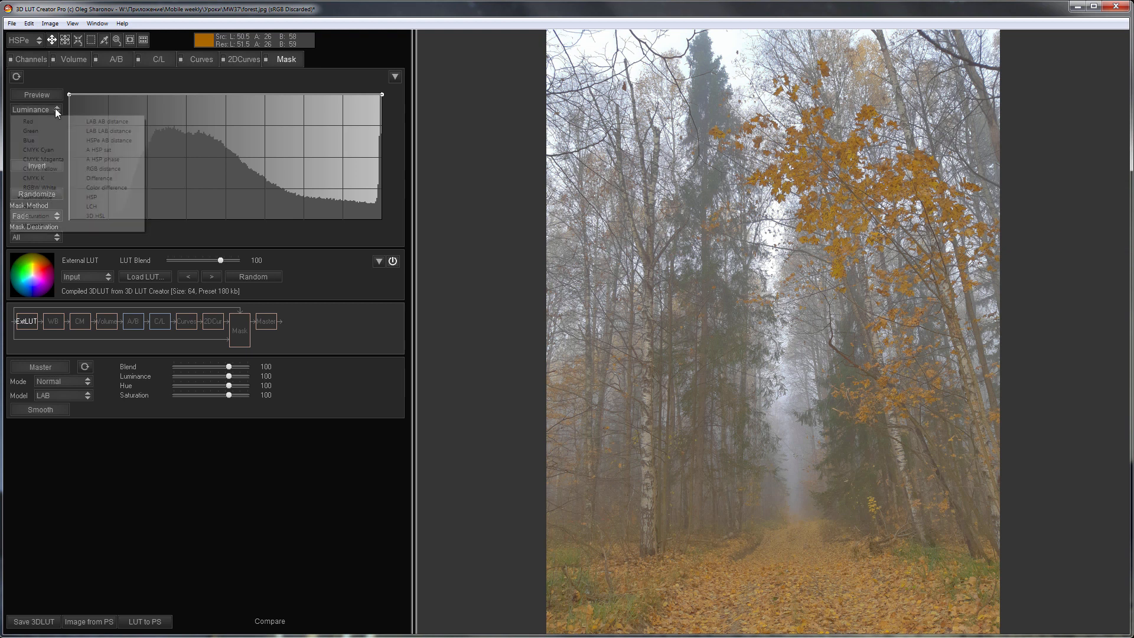
# Make the mask Saturation-based, inverted and steepened to exclude saturated colours, with preview hidden
pyautogui.click(35, 215)
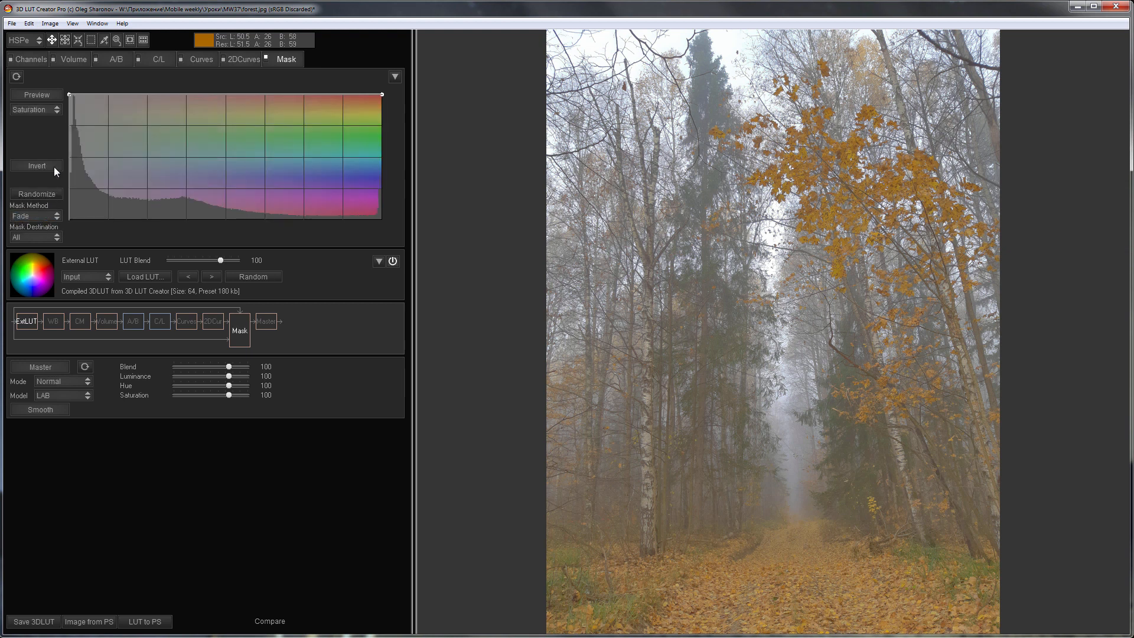
pyautogui.click(36, 94)
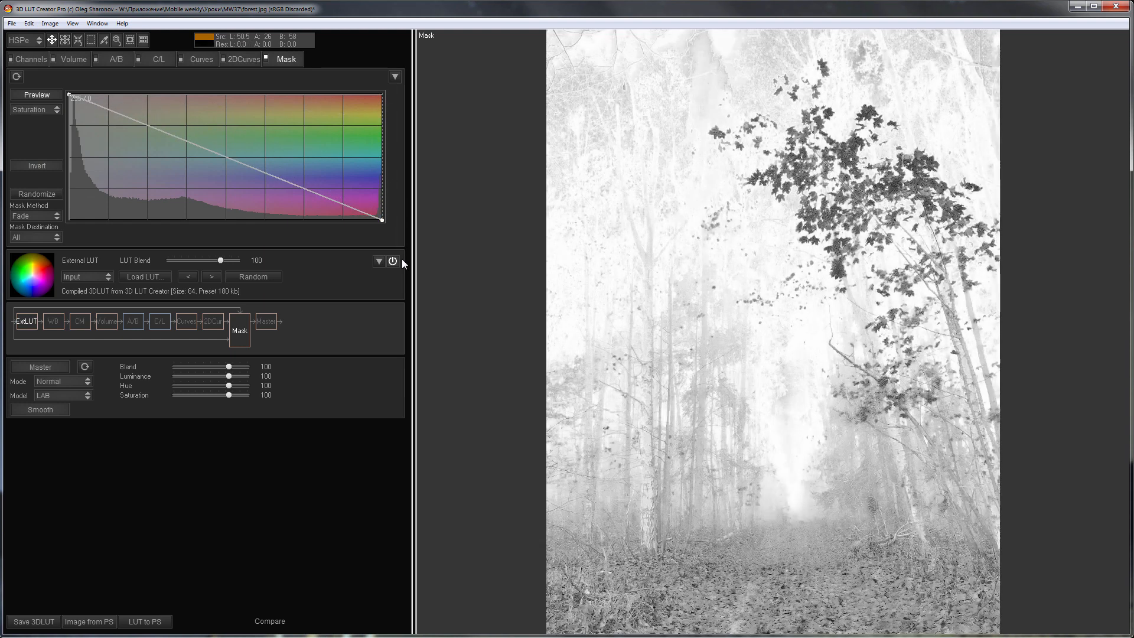
pyautogui.moveTo(381, 221); pyautogui.dragTo(321, 221)
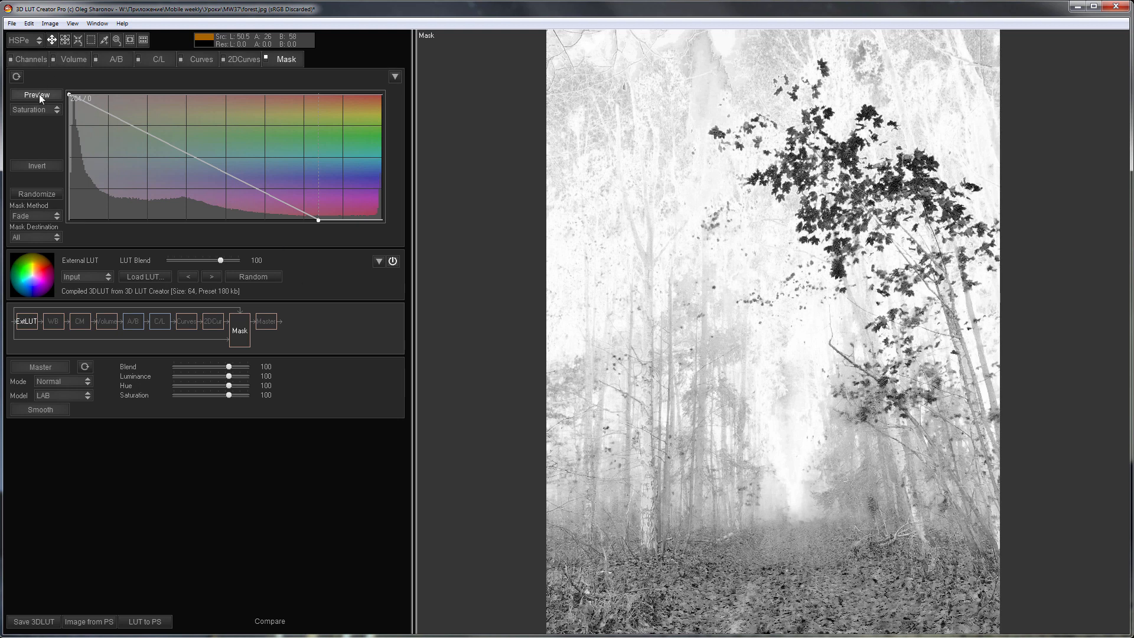
pyautogui.click(36, 95)
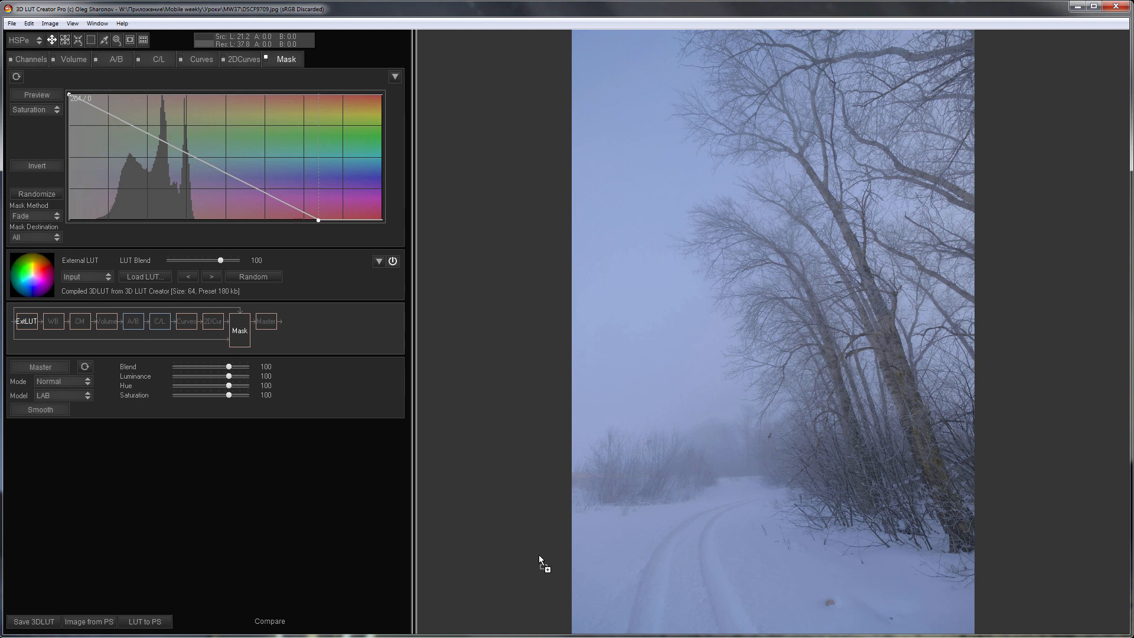
# Base the snowy photo's mask on Luminance, restrict it to dark tones, and show the Compare split view
pyautogui.click(268, 622)
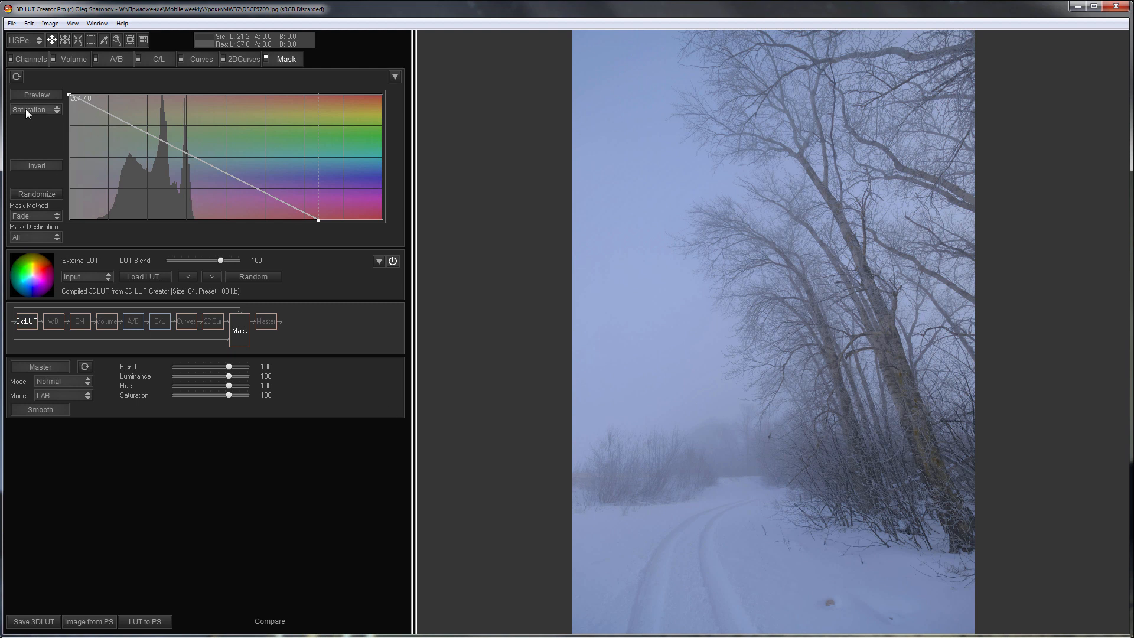
pyautogui.click(34, 109)
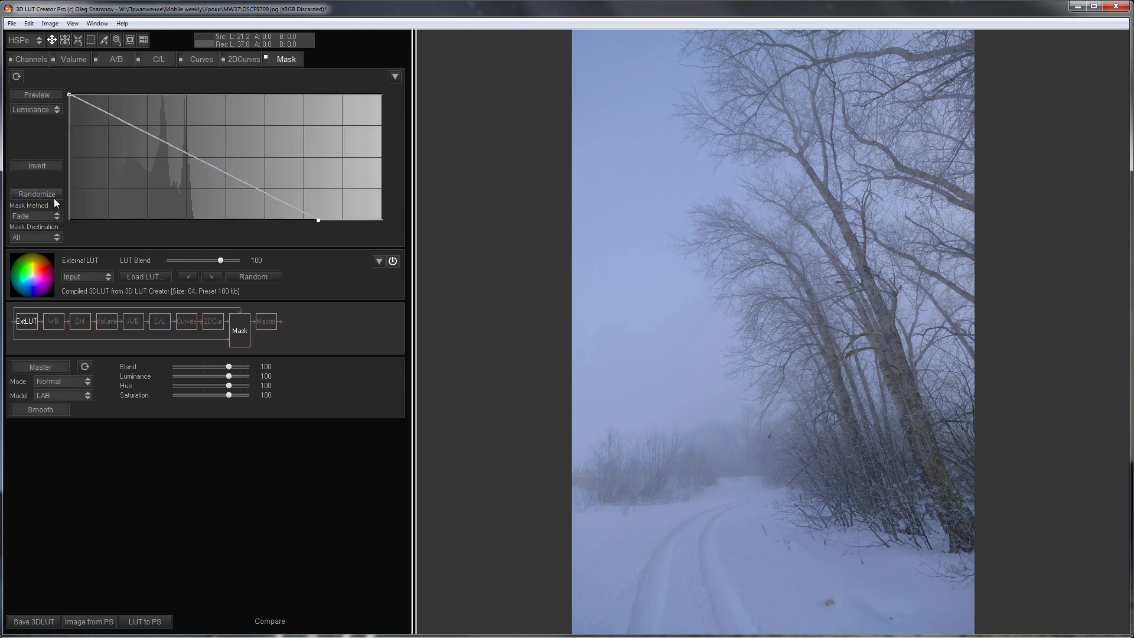
pyautogui.moveTo(318, 220); pyautogui.dragTo(379, 220)
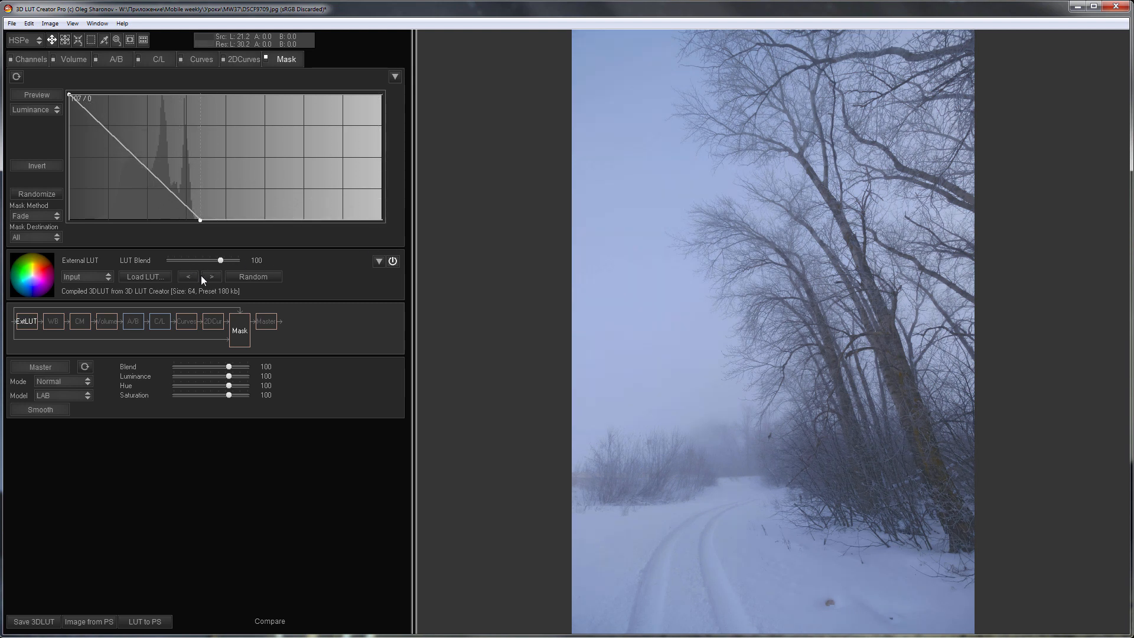
pyautogui.click(270, 620)
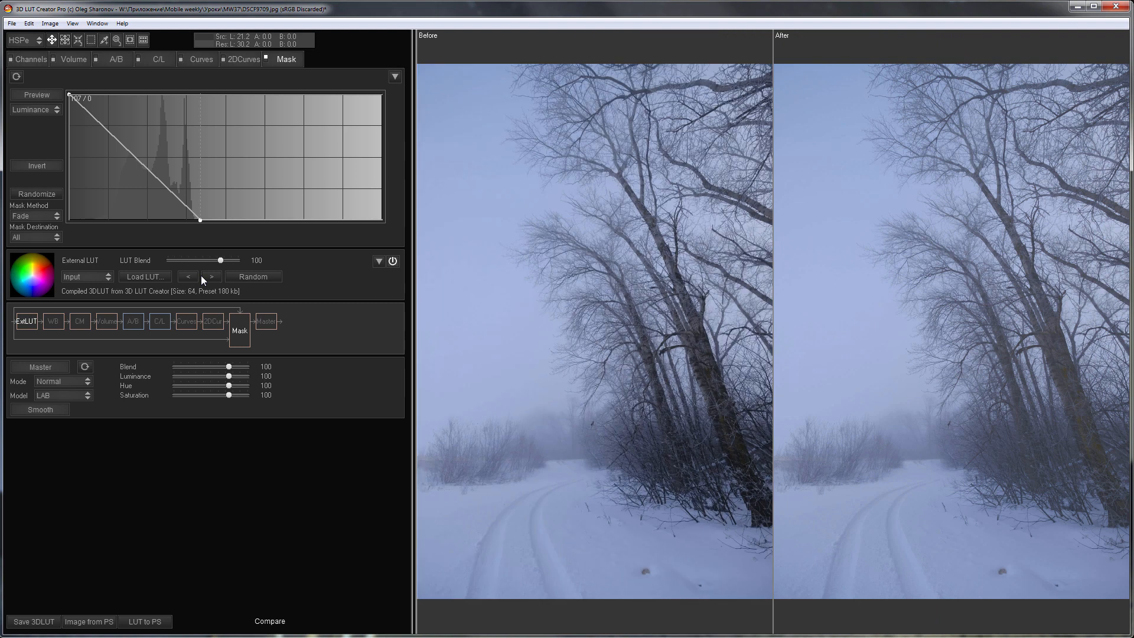